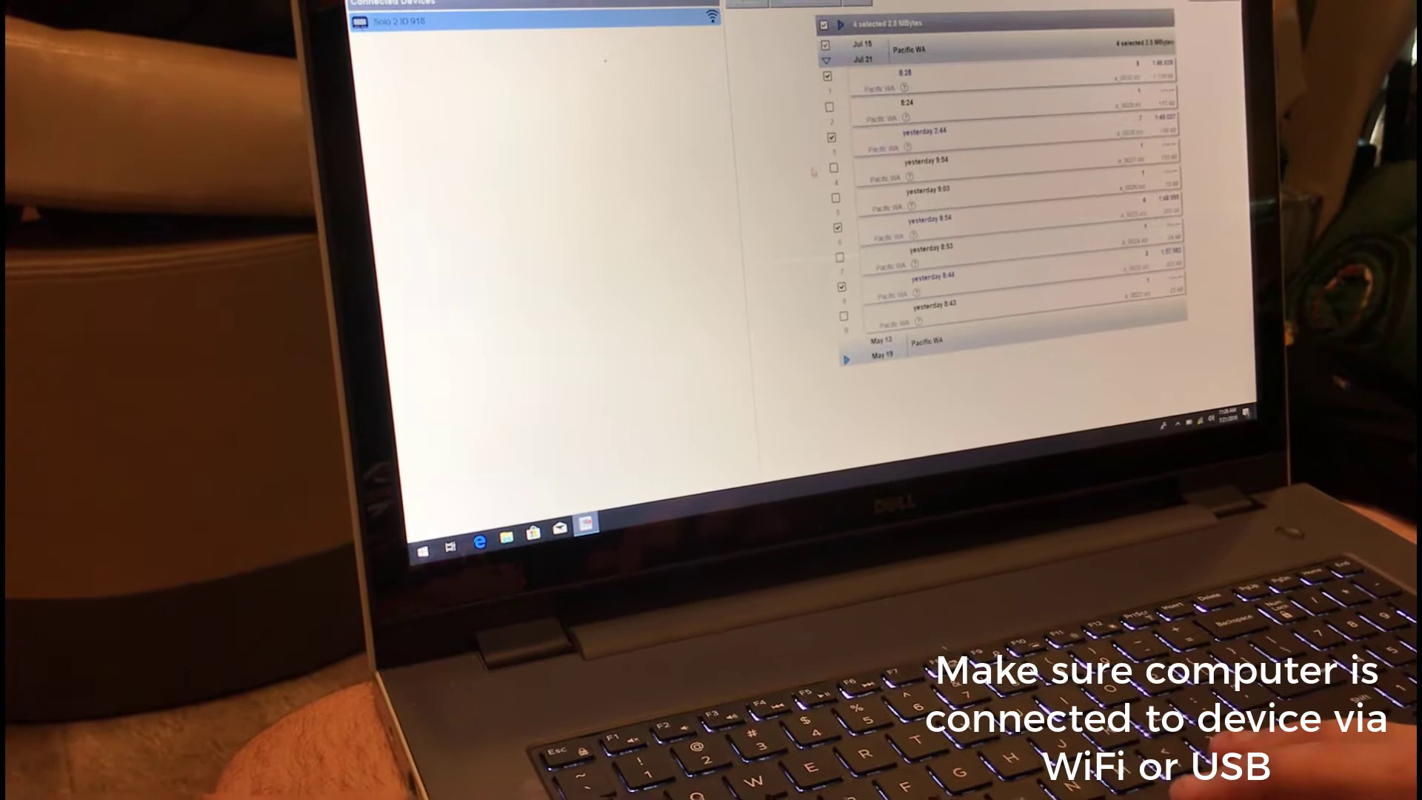
Step: Download the four checked Solo 2 runs from the logger to the computer
click(783, 59)
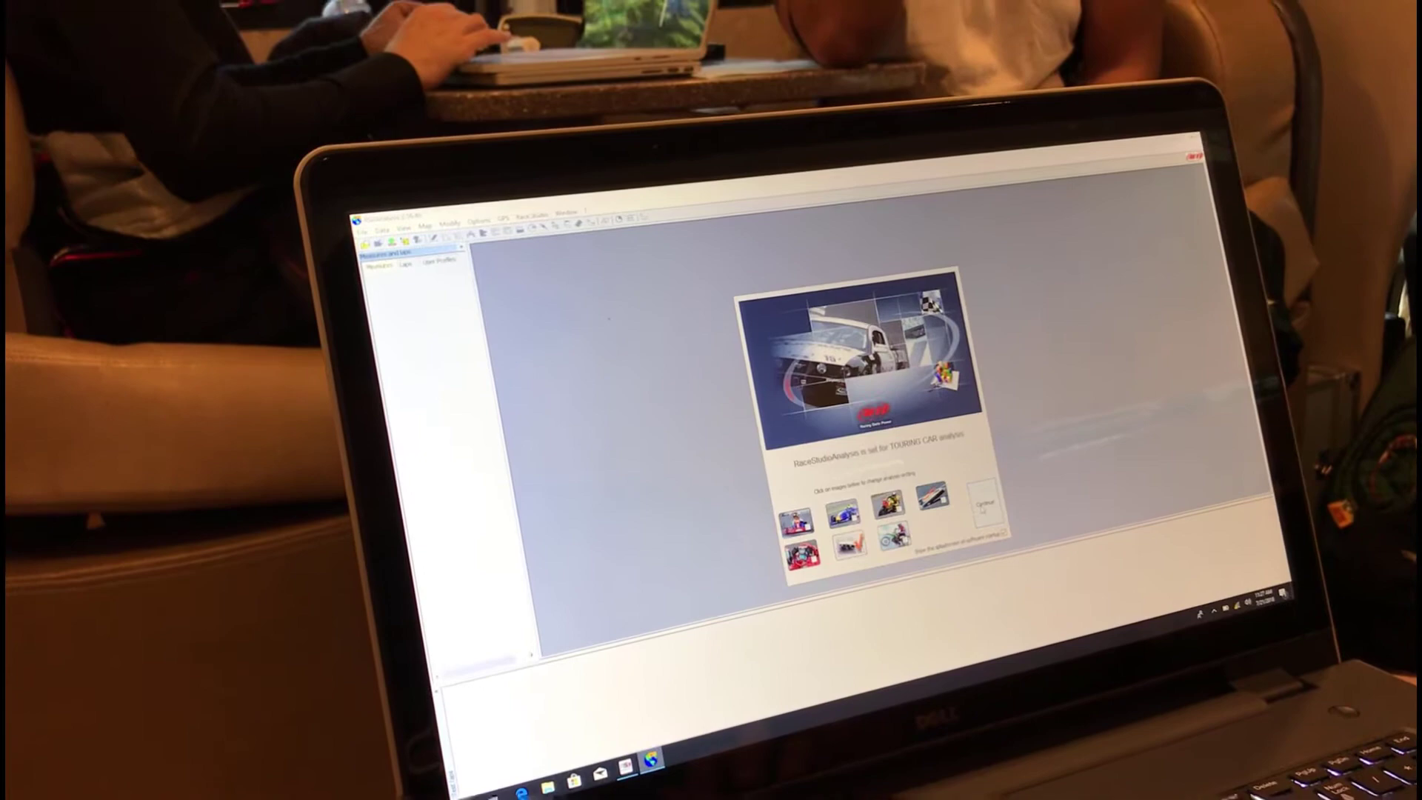
Step: Dismiss the start screen and open the newest test's folder via its right-click menu
click(984, 505)
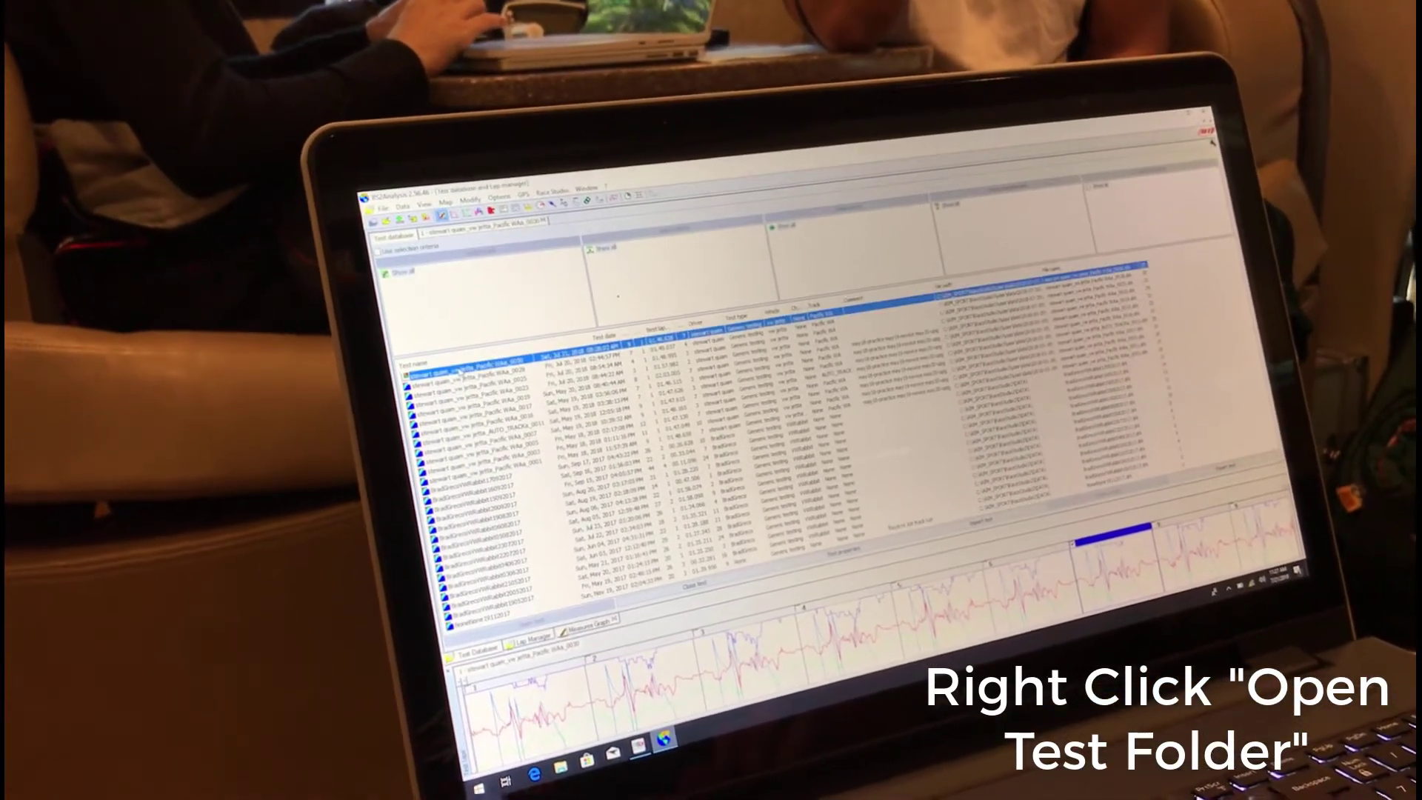
right_click(427, 410)
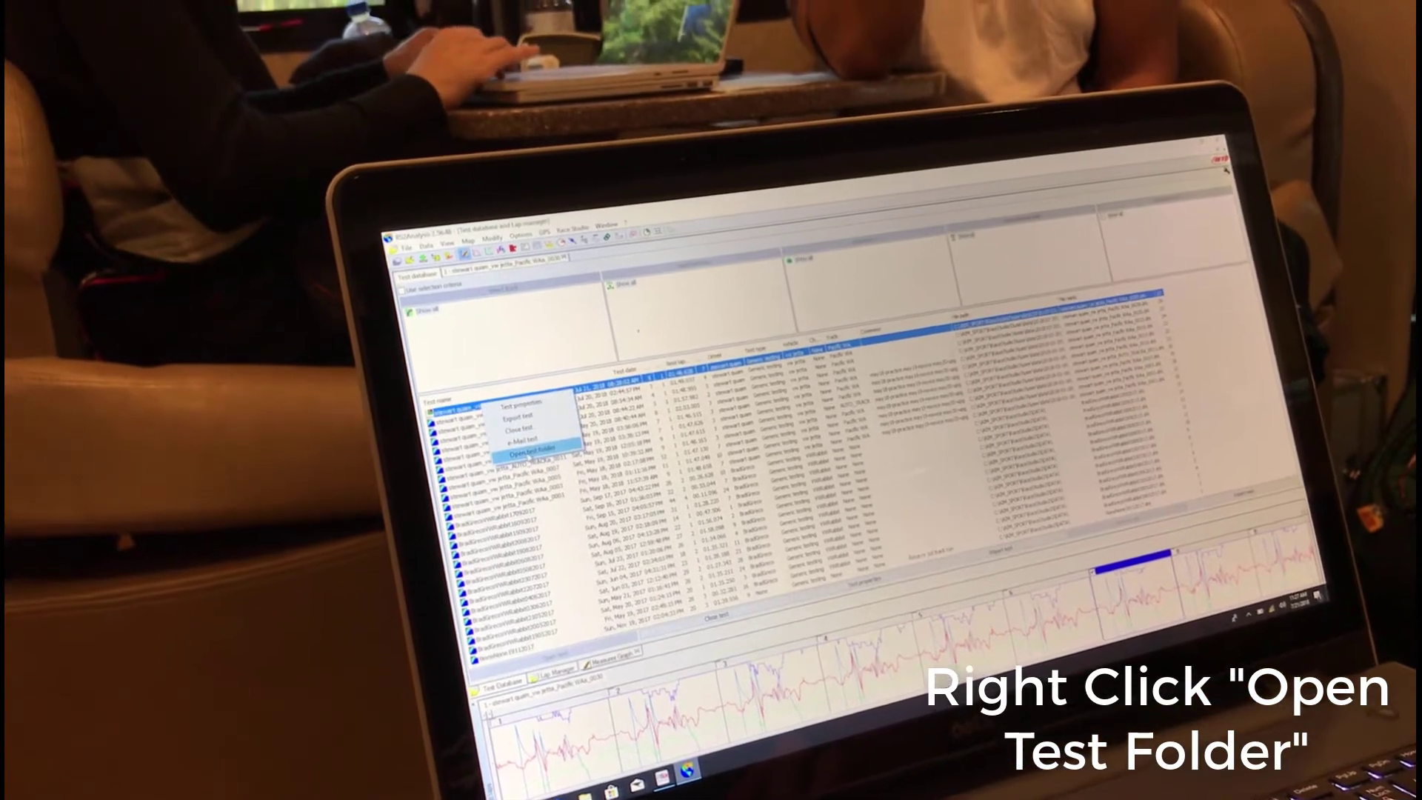
click(536, 446)
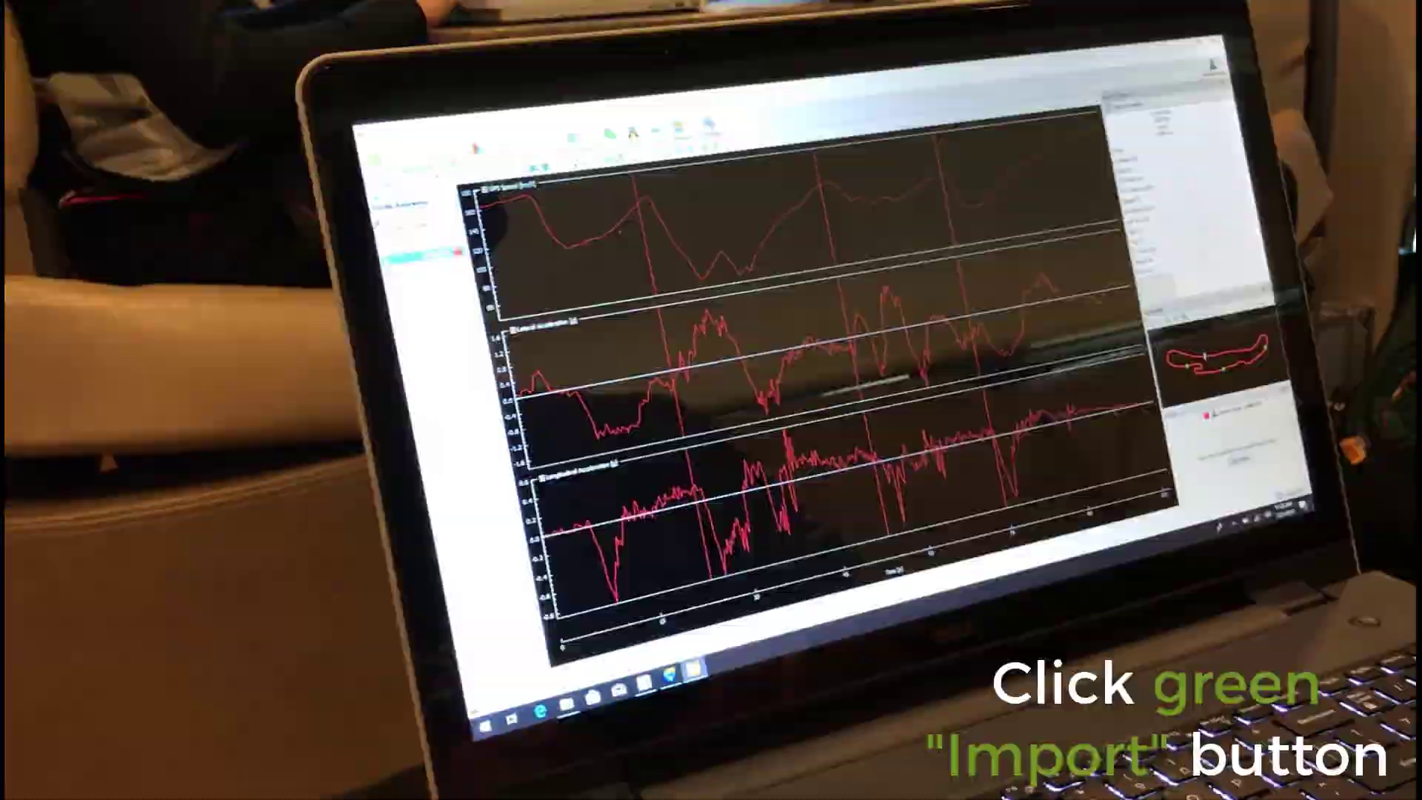
Step: Start an import and select the .xrk run file from the RaceStudio3 data folder
click(385, 204)
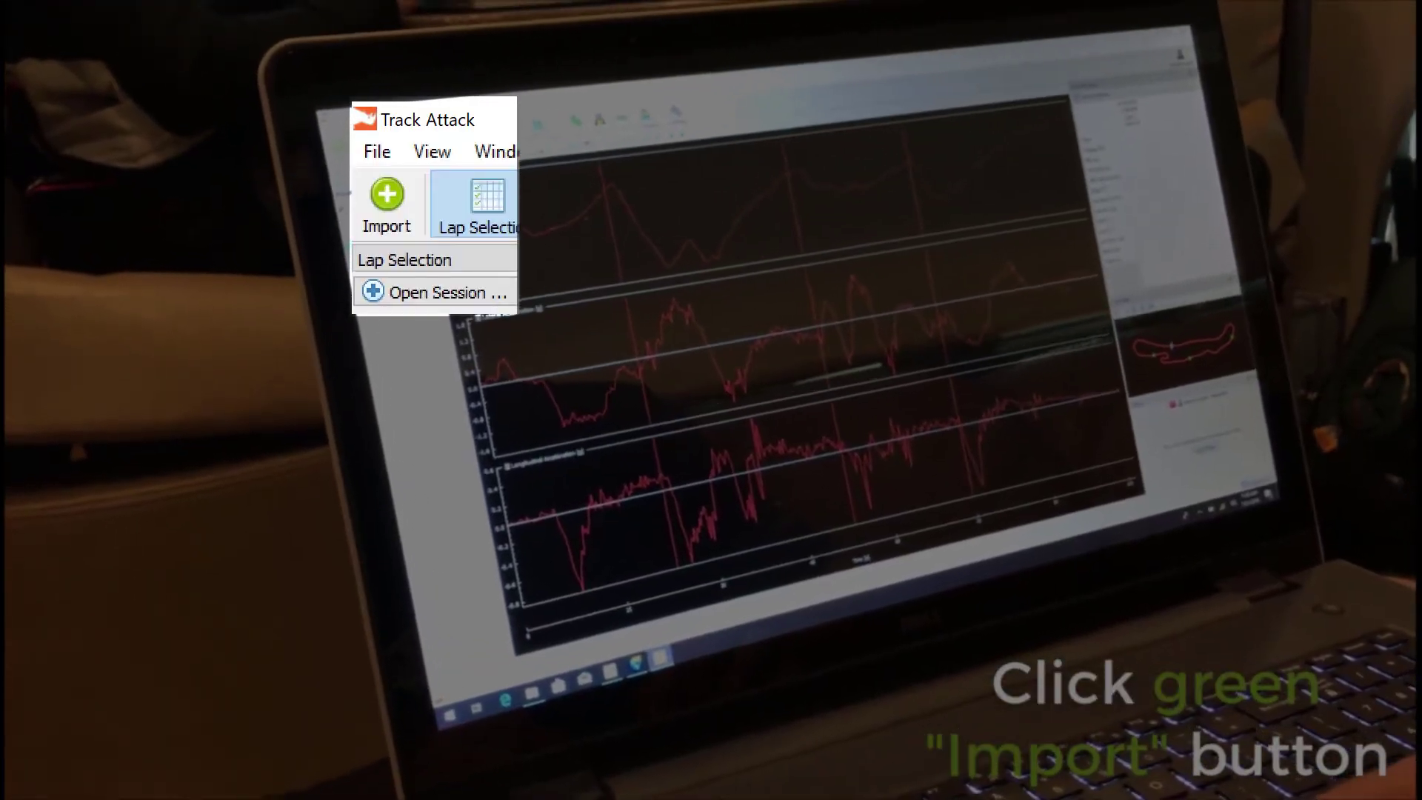
click(385, 204)
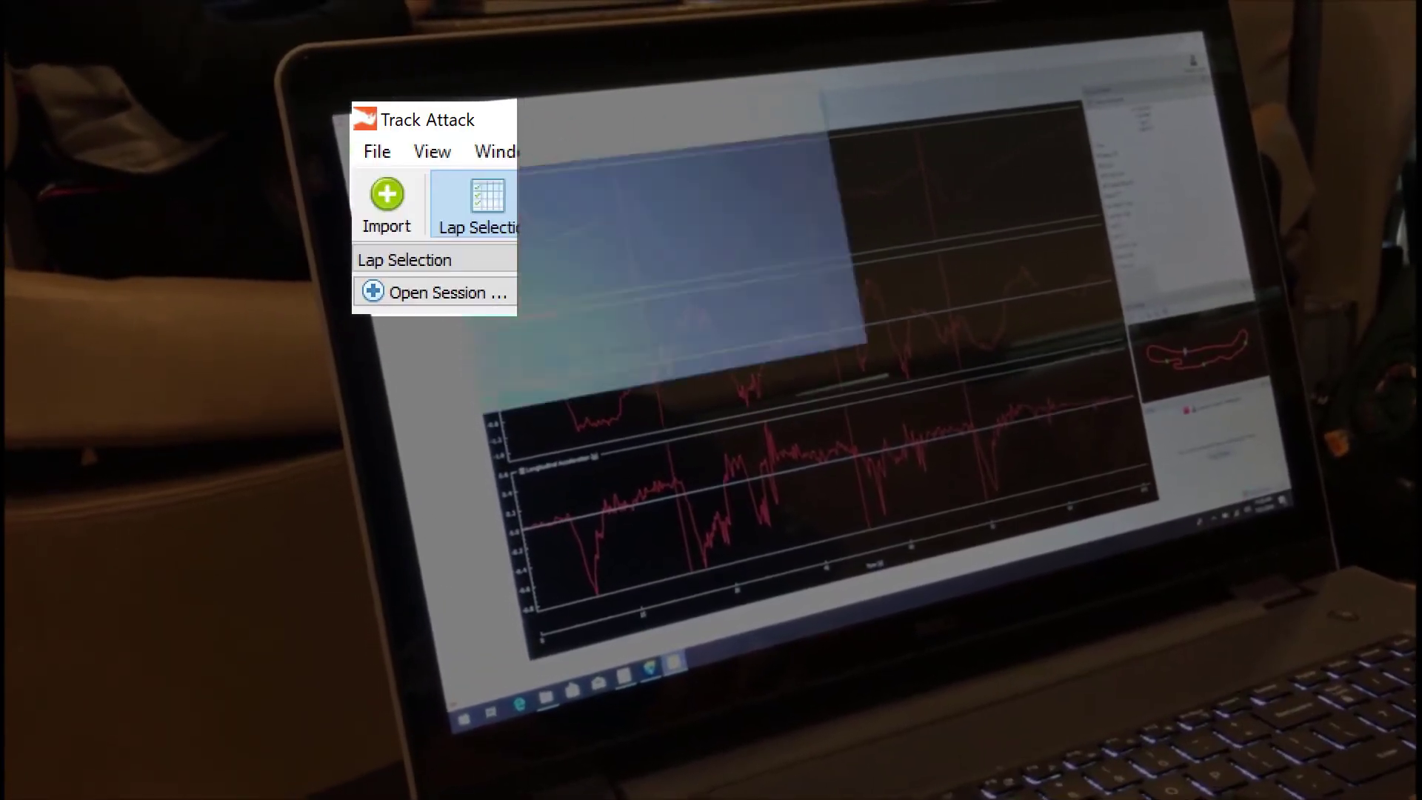
click(444, 292)
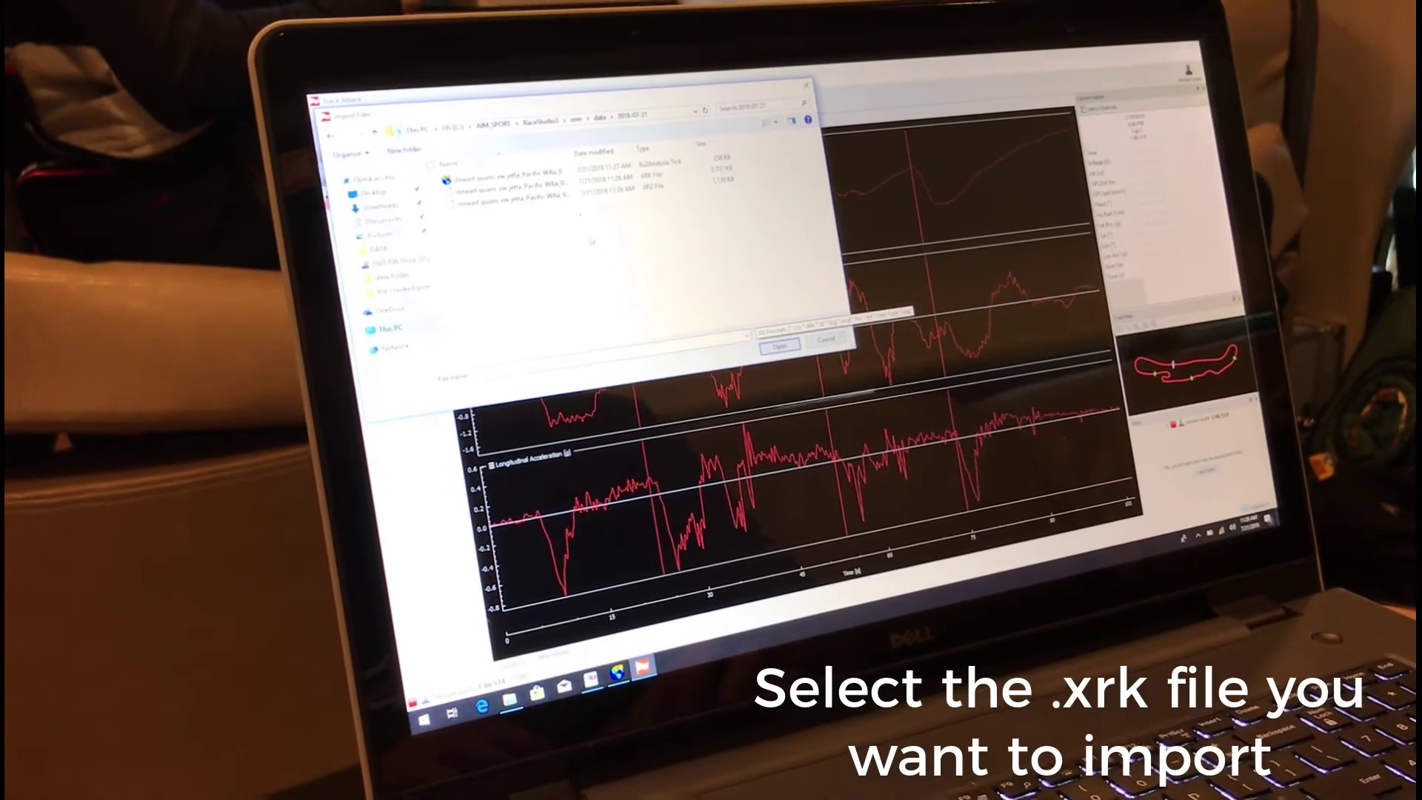
click(544, 197)
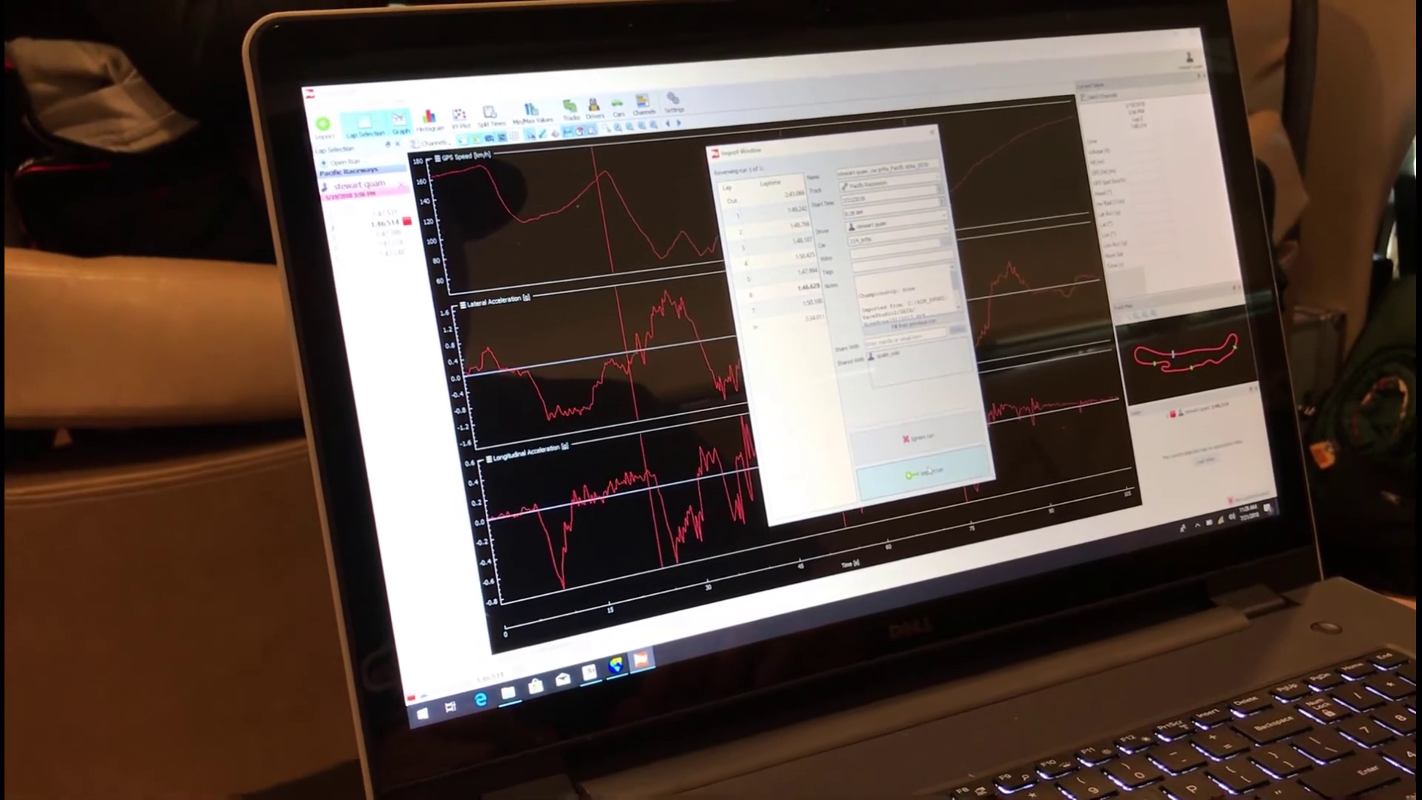
Step: Confirm importing the session's laps so the second lap overlays the graphs
click(935, 474)
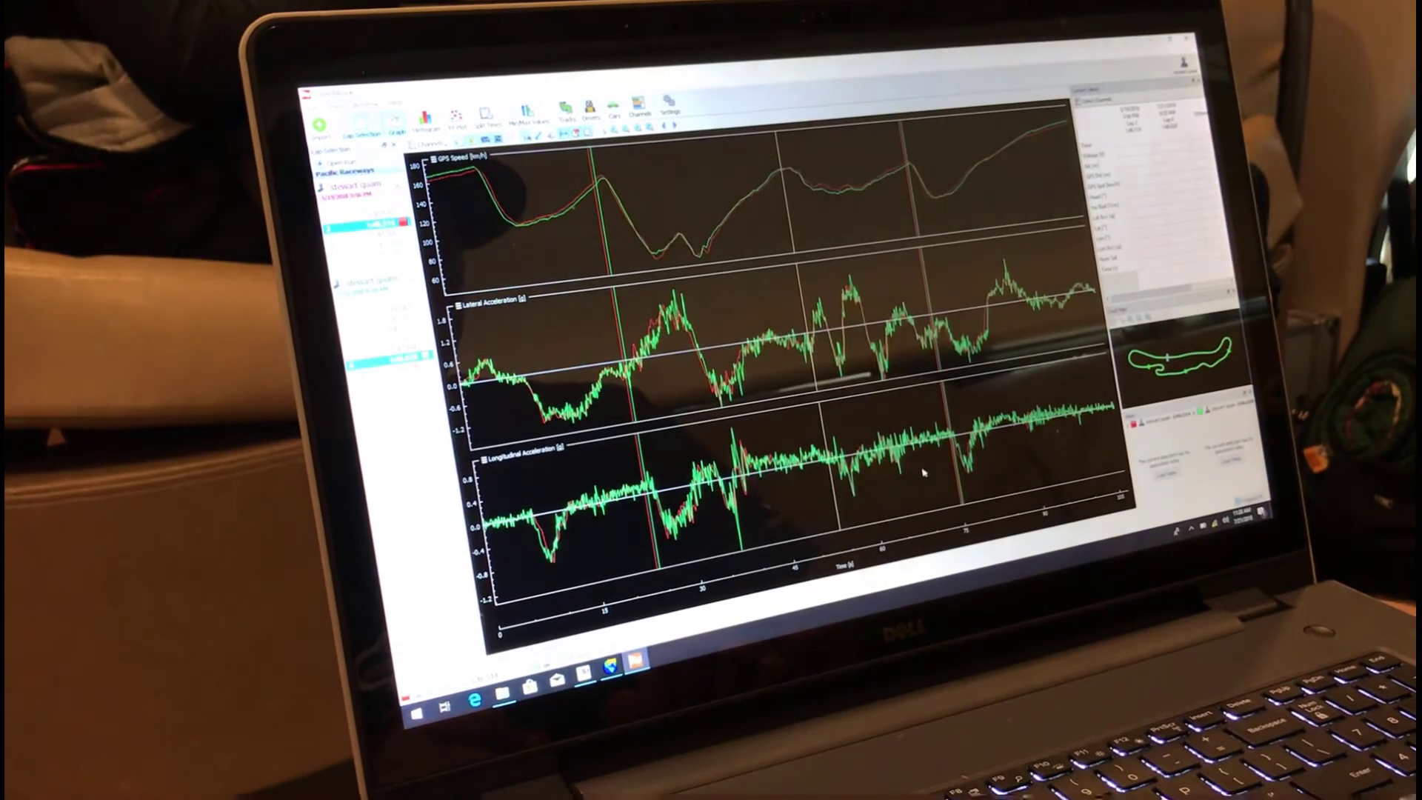